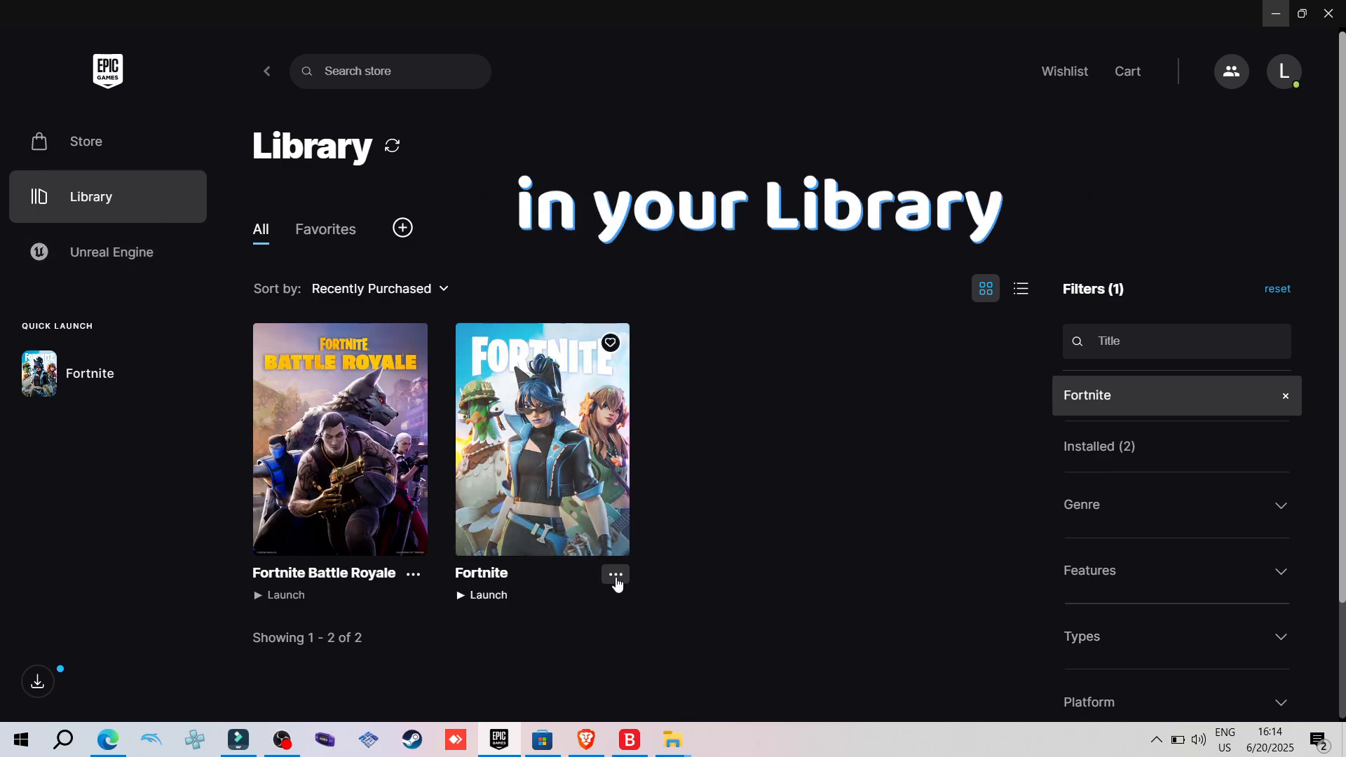
- Open Manage from Fortnite's options menu in the Epic Games Library
click(615, 575)
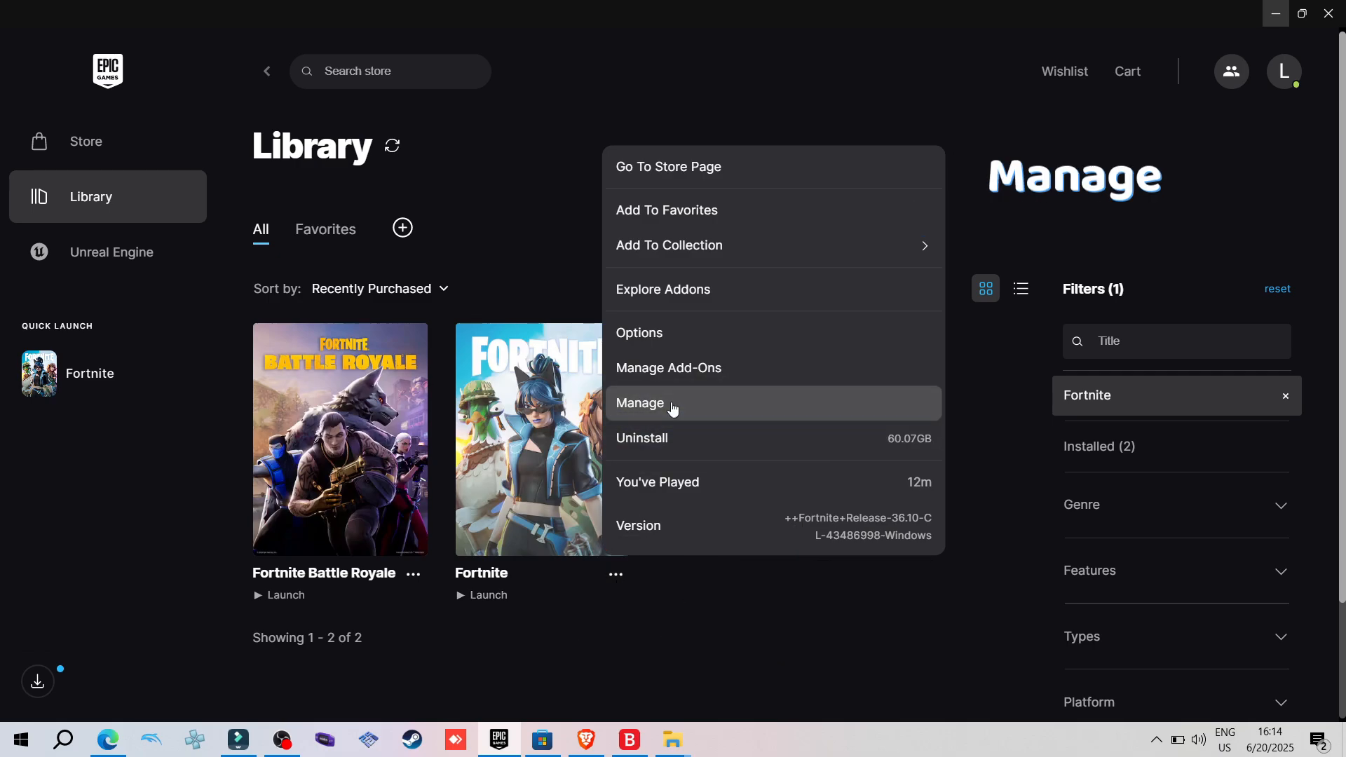
click(640, 403)
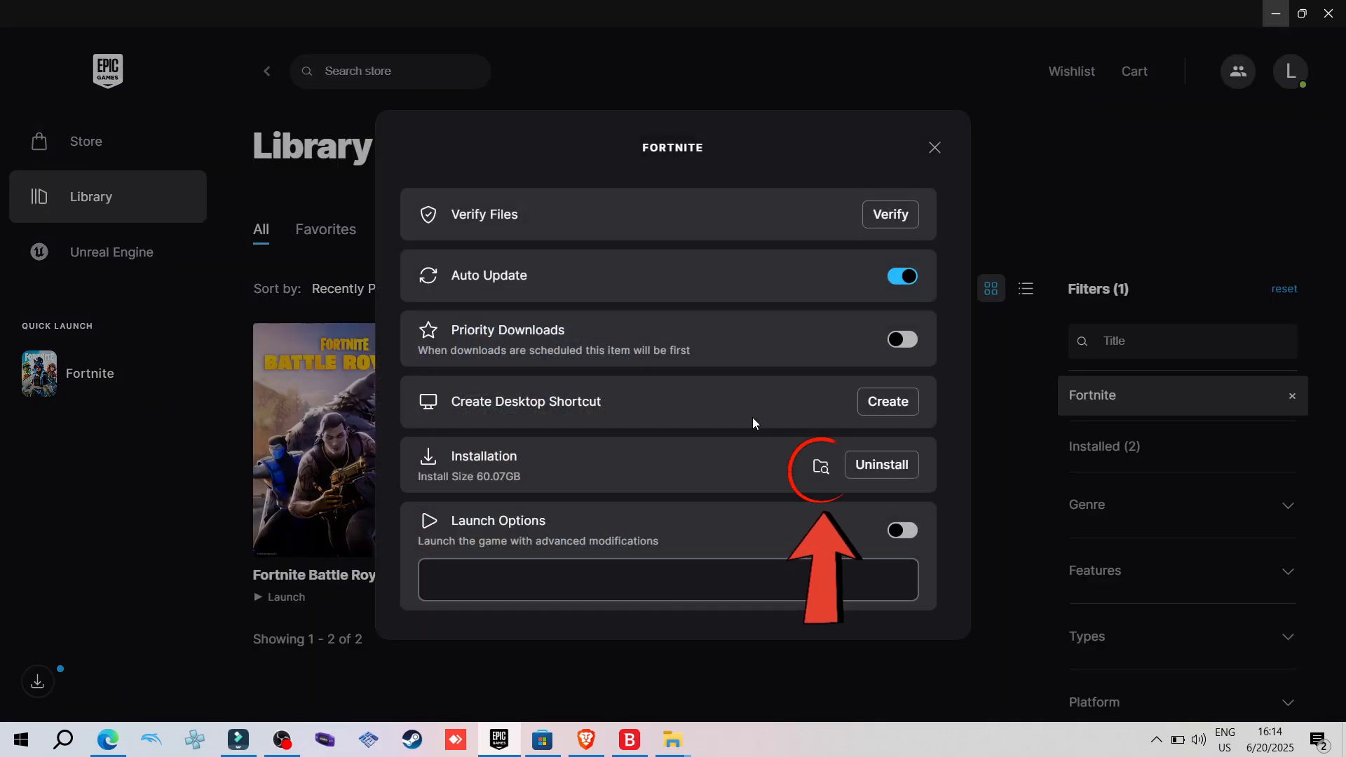
mouse_move(819, 467)
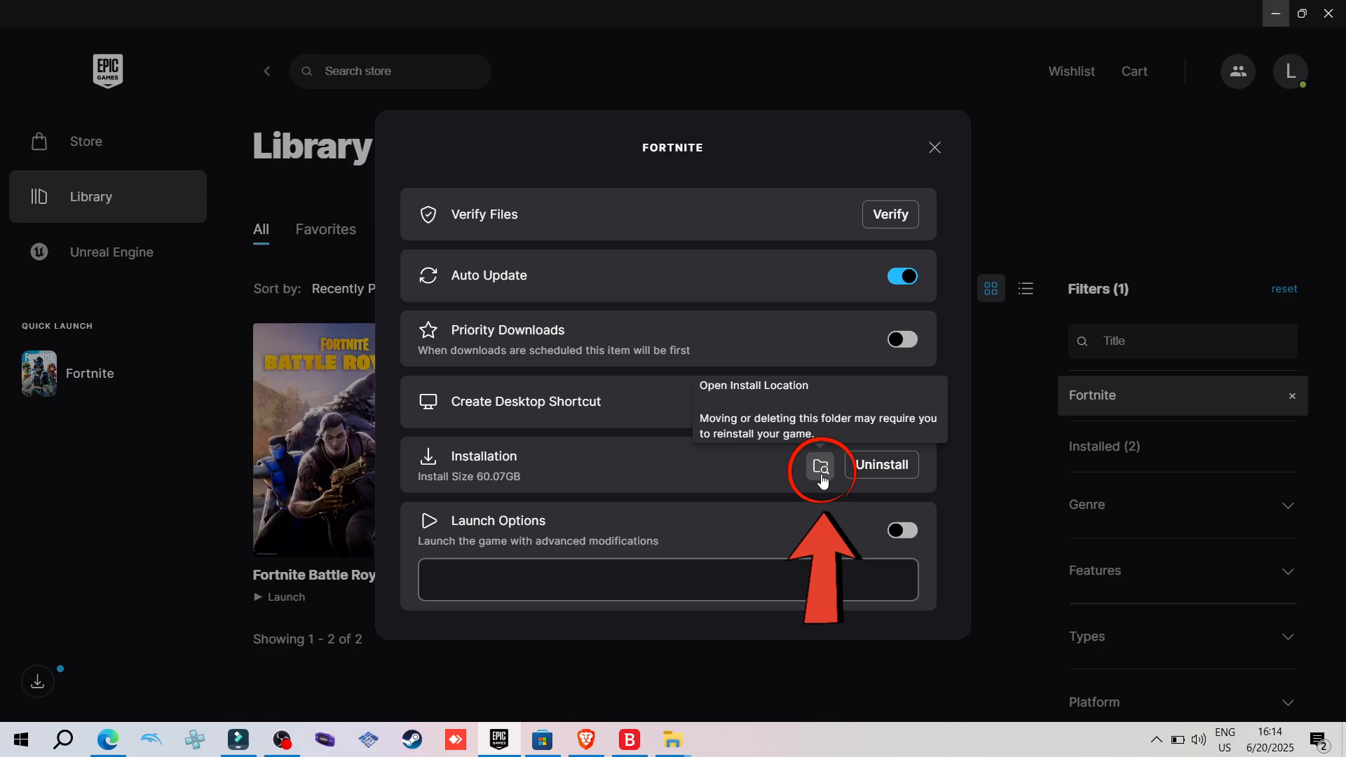
- Open Fortnite's install location, go to the EasyAntiCheat folder, and copy EasyAntiCheat_EOS_Setup.exe
click(820, 467)
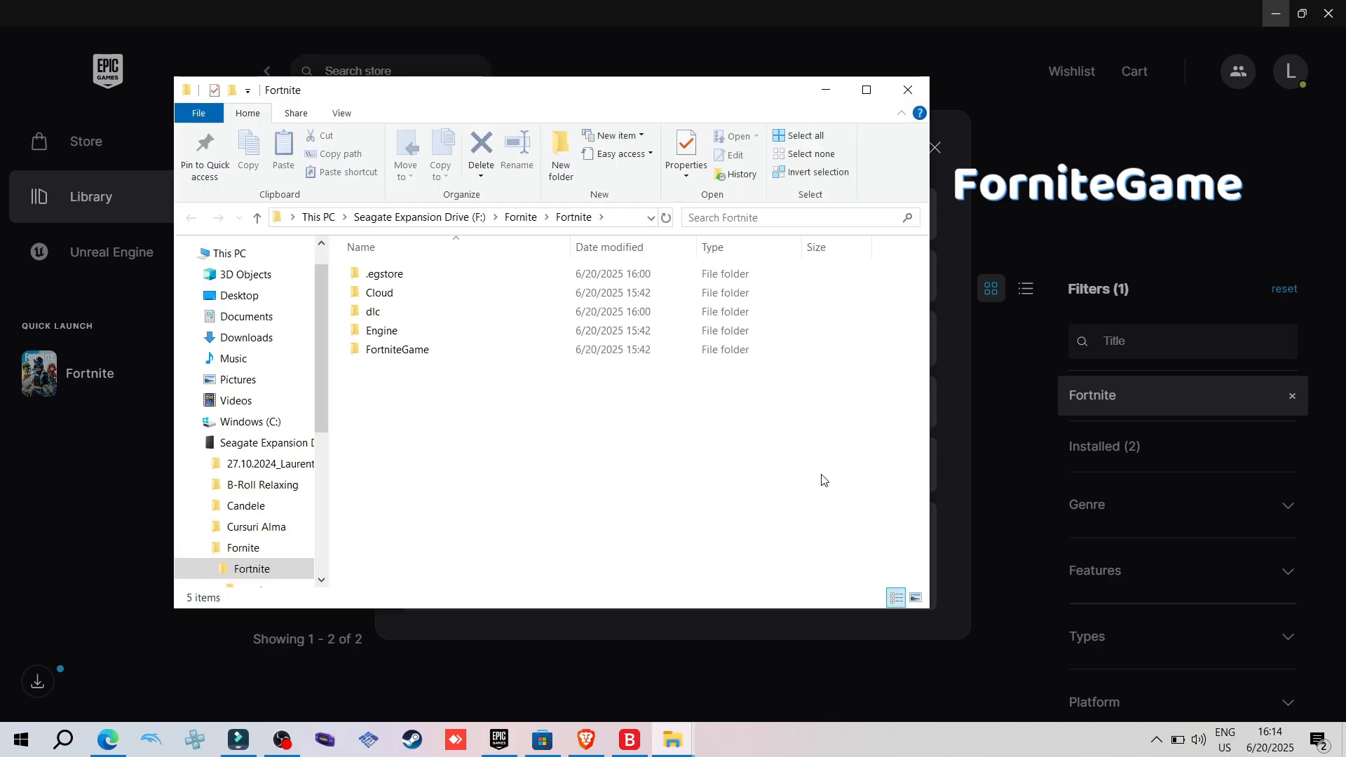
click(396, 350)
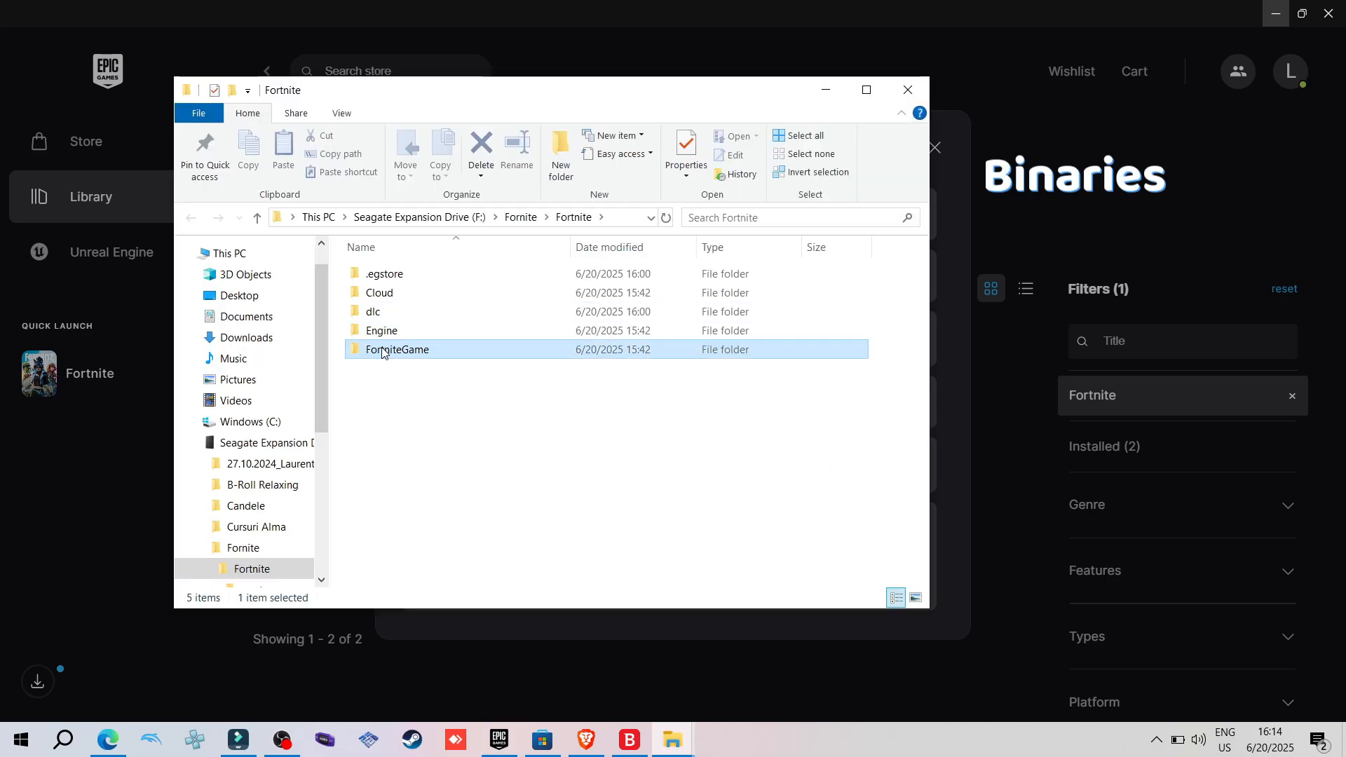
double_click(396, 350)
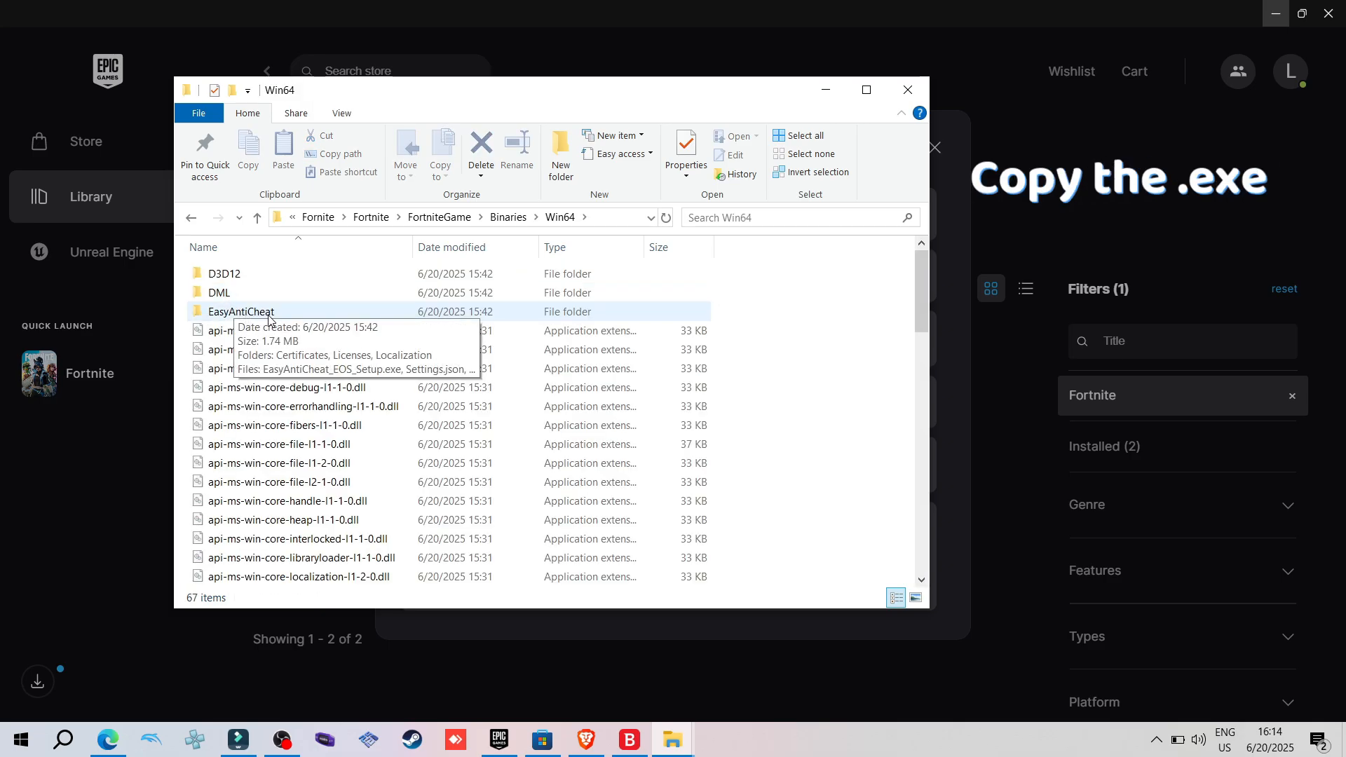
double_click(241, 312)
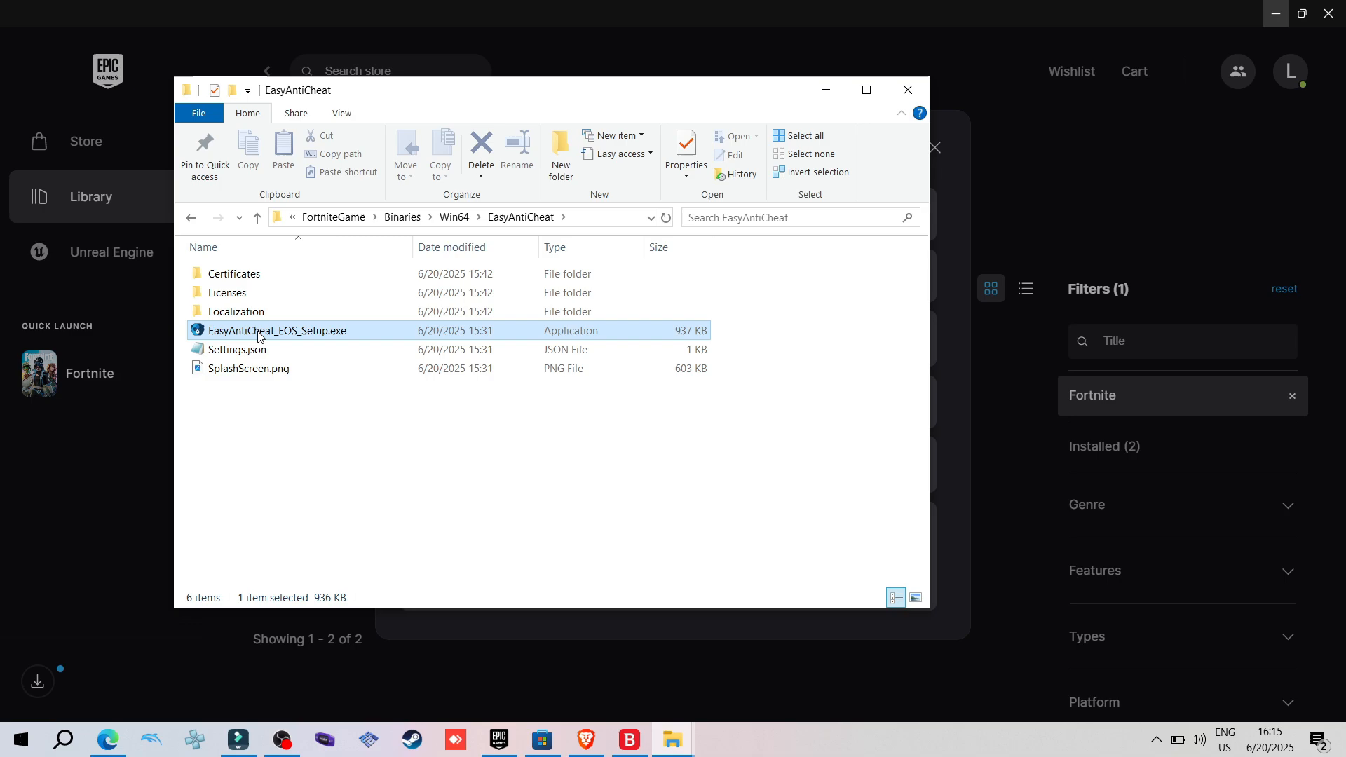
right_click(276, 331)
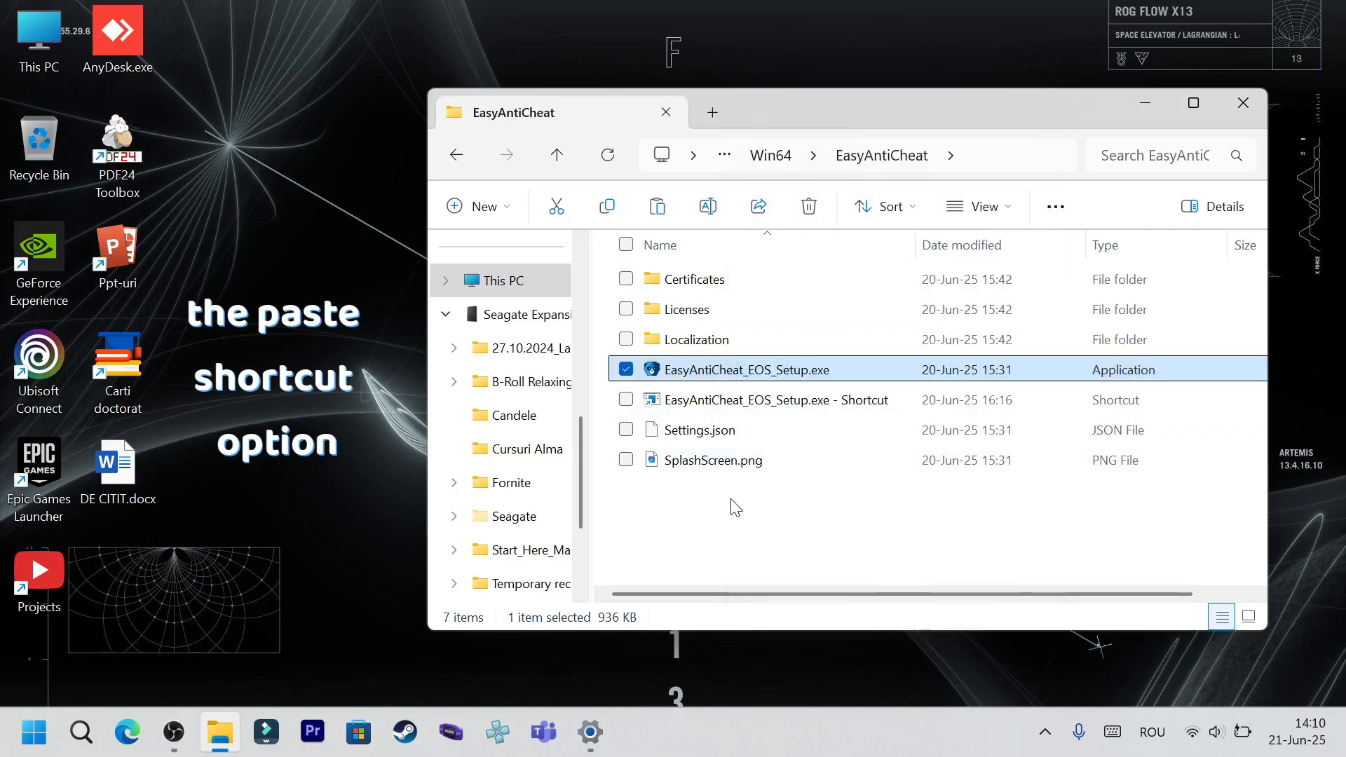
- Paste a shortcut to EasyAntiCheat_EOS_Setup.exe into the EasyAntiCheat folder
right_click(735, 506)
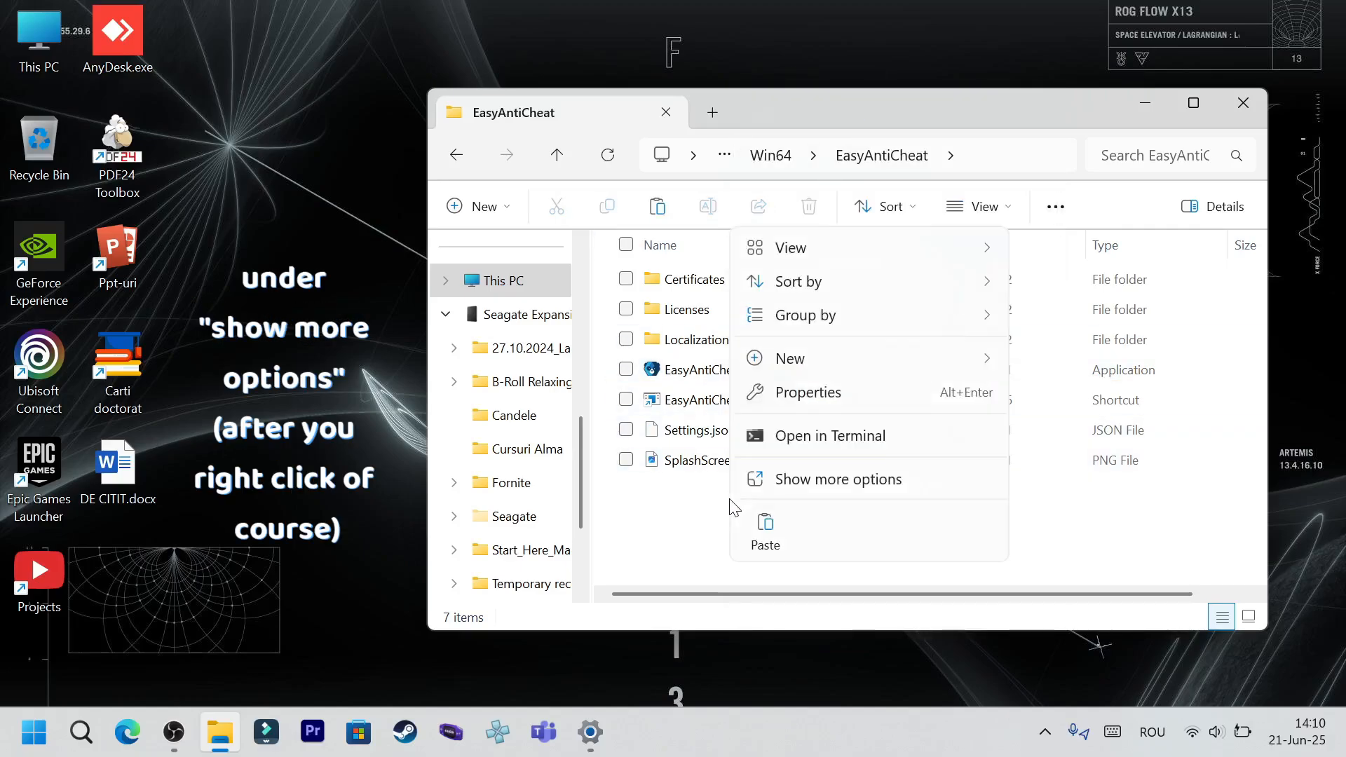
mouse_move(788, 489)
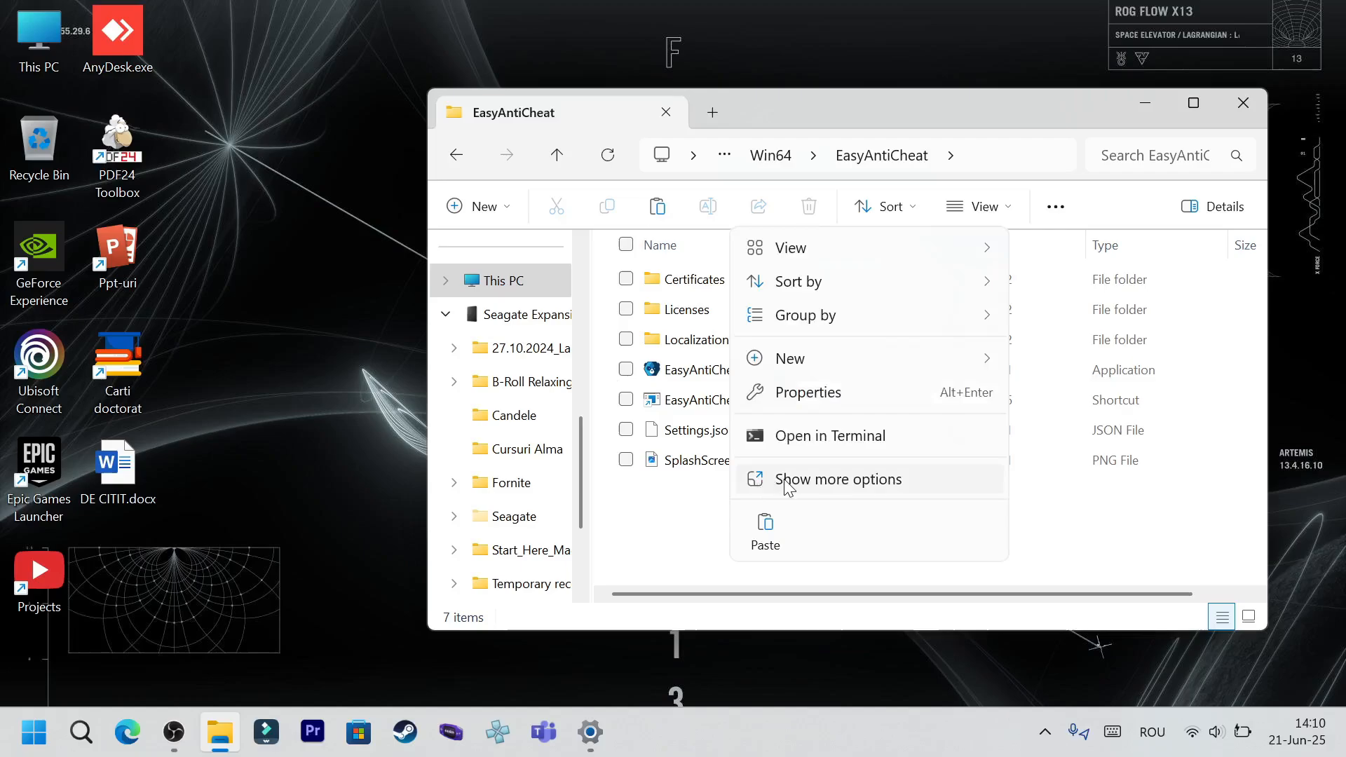
click(838, 479)
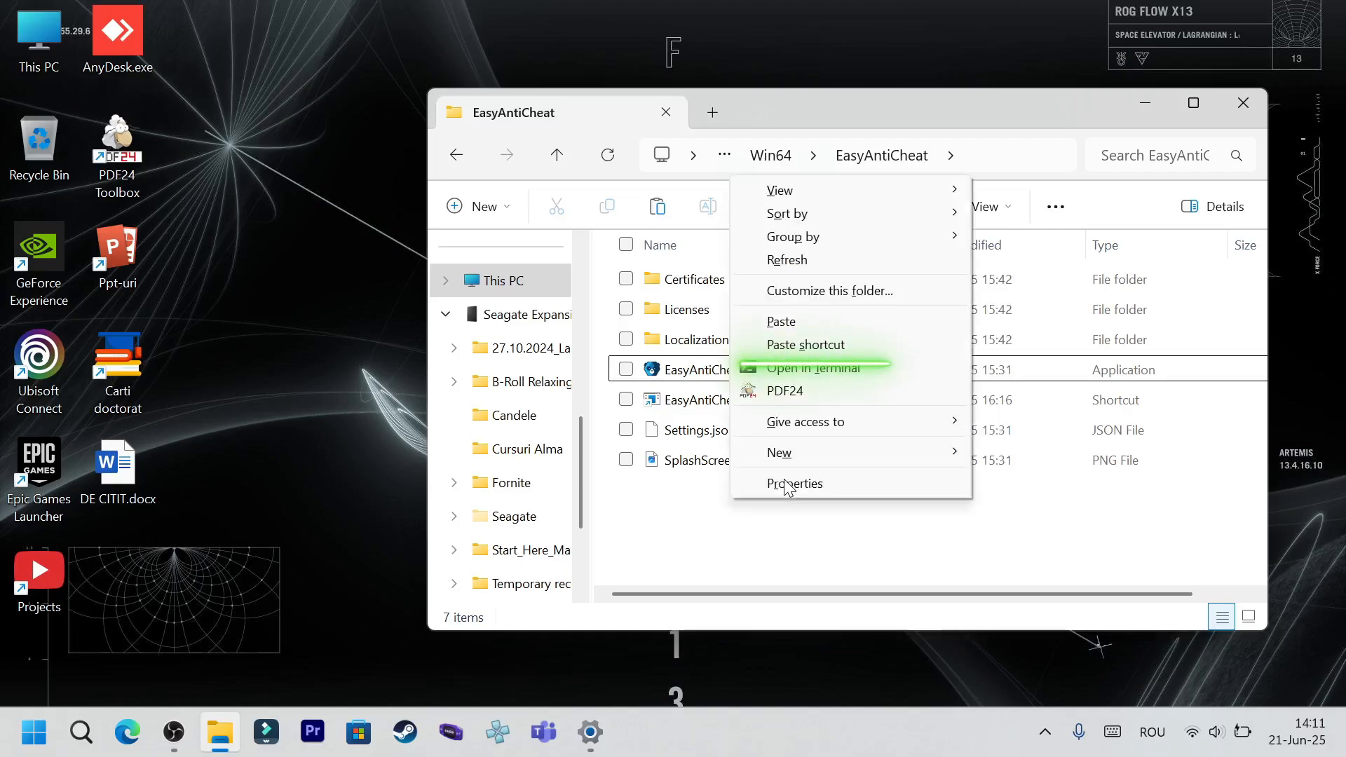
mouse_move(807, 344)
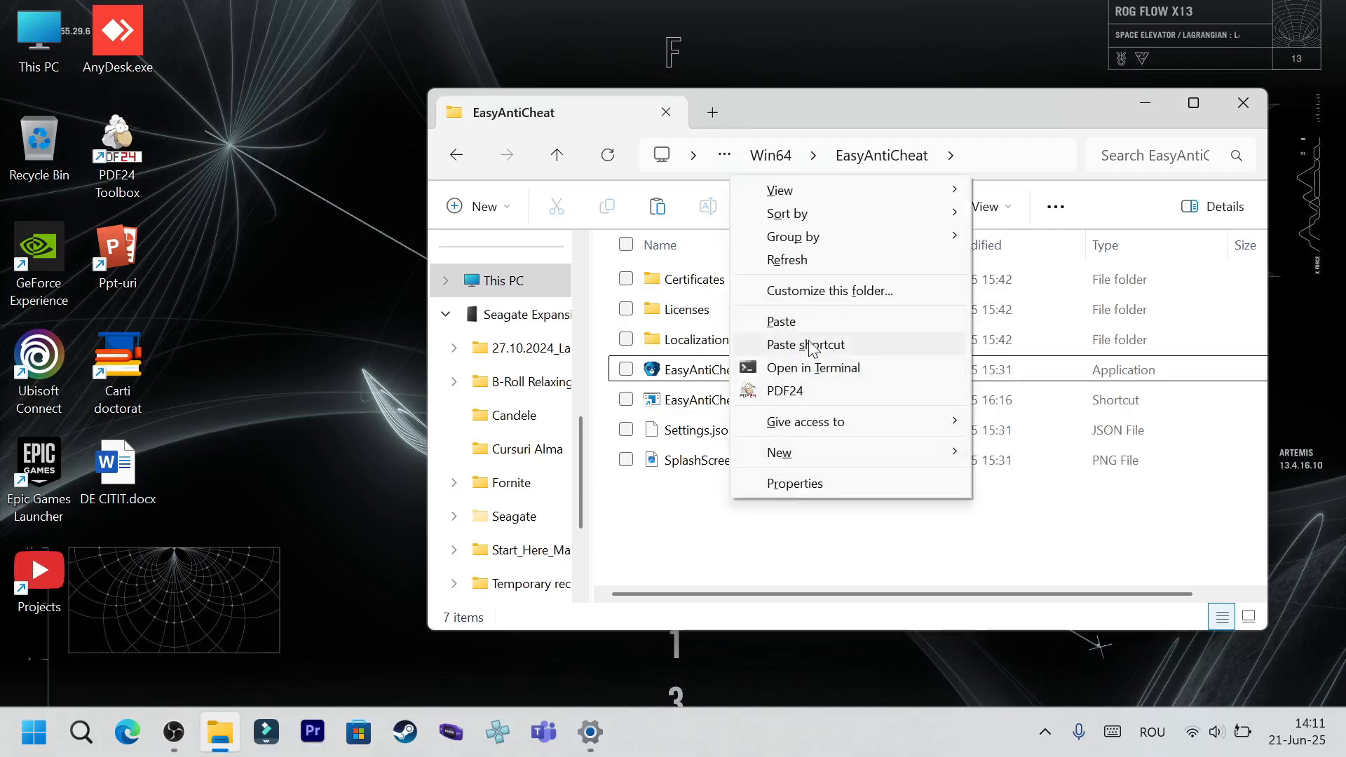
click(804, 345)
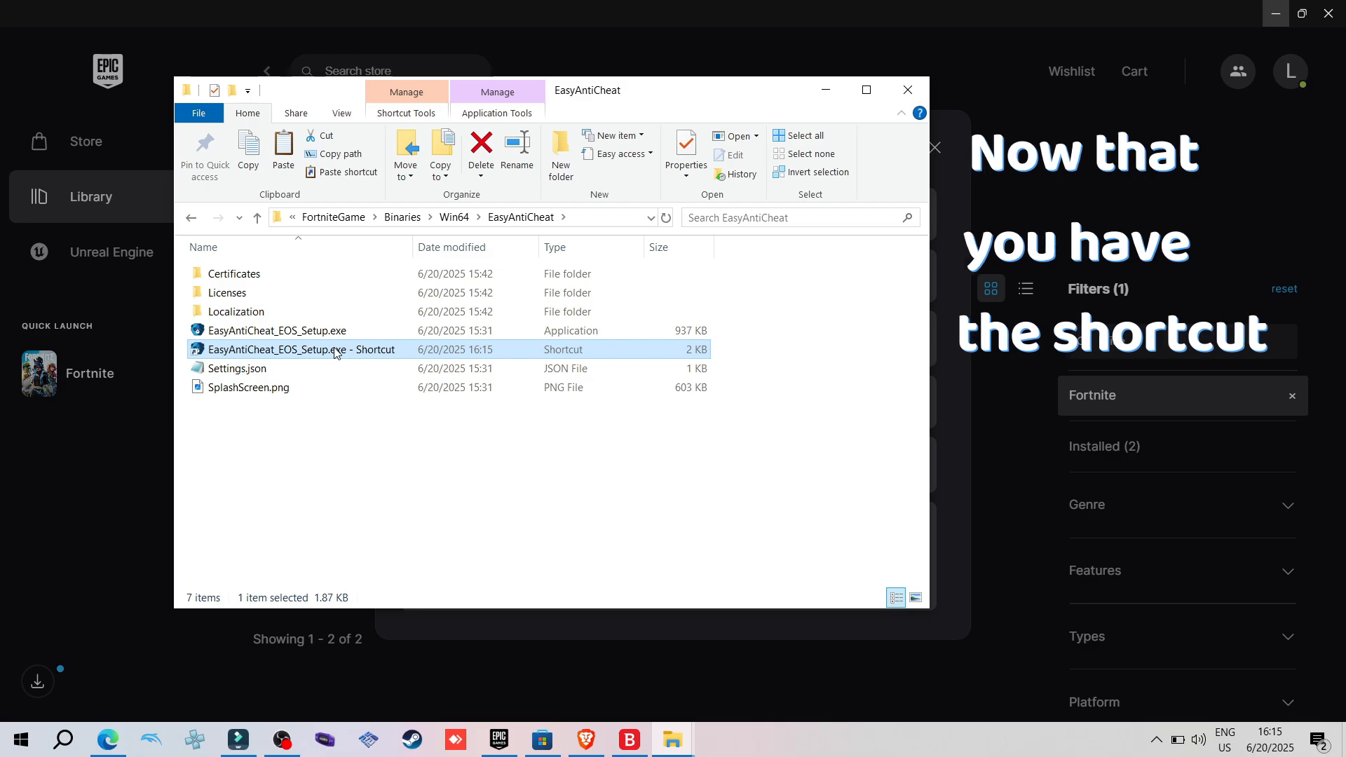
- Append ' repair' to the EasyAntiCheat_EOS_Setup.exe shortcut's Target in Properties
right_click(301, 349)
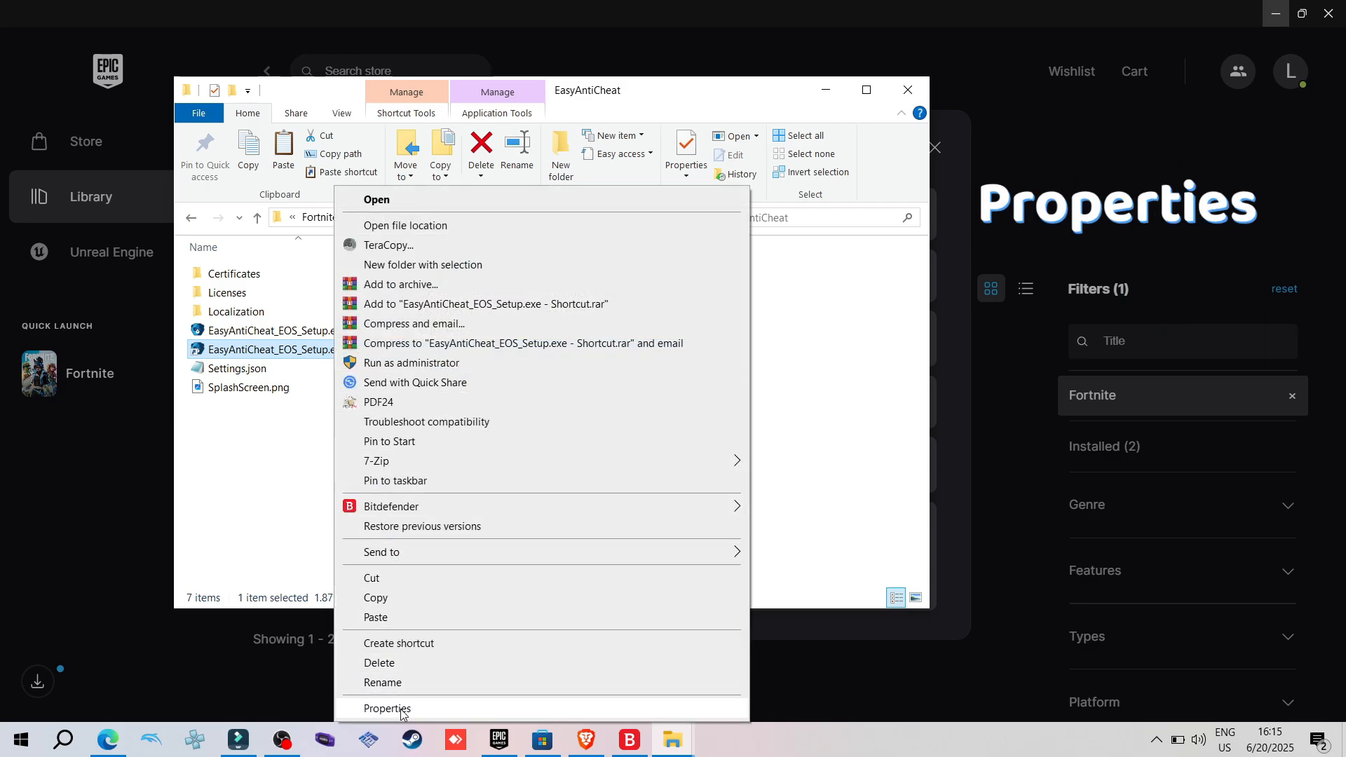
click(387, 709)
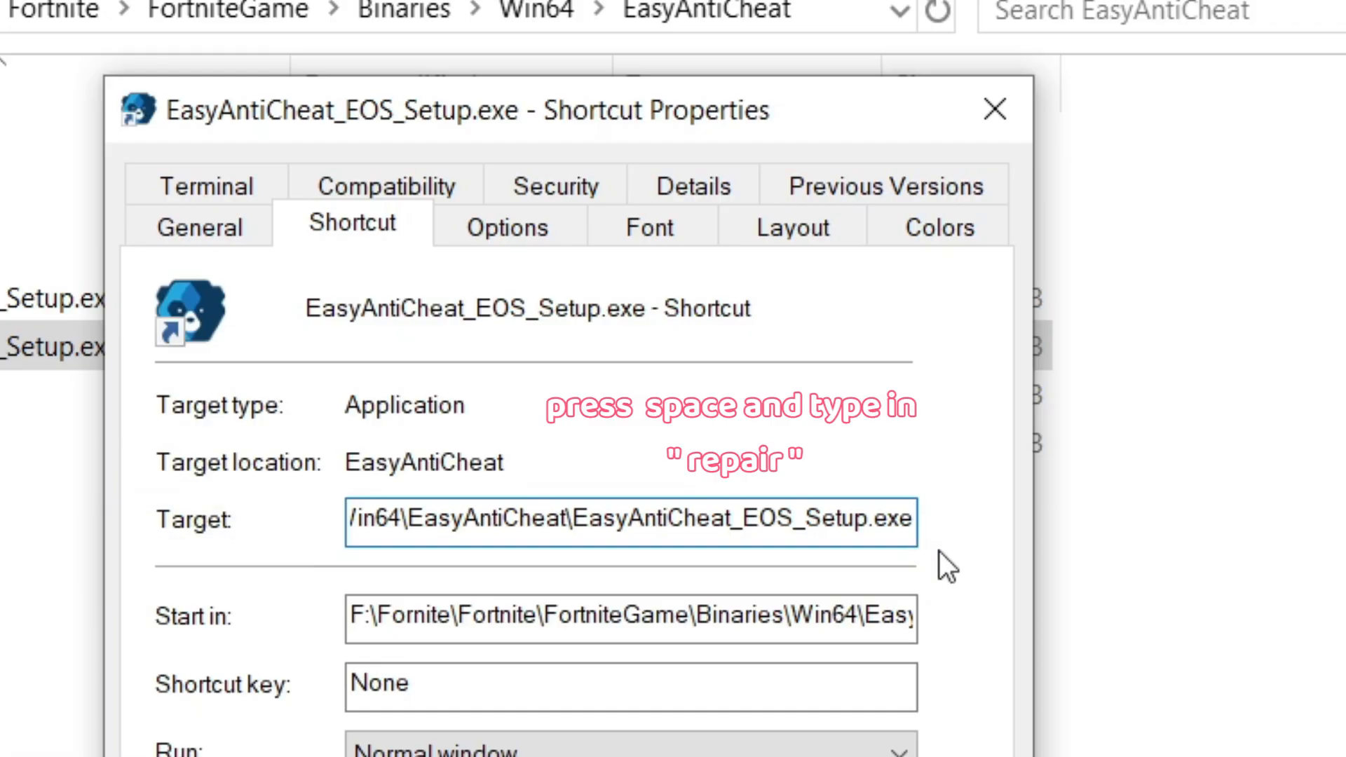
text(repair)
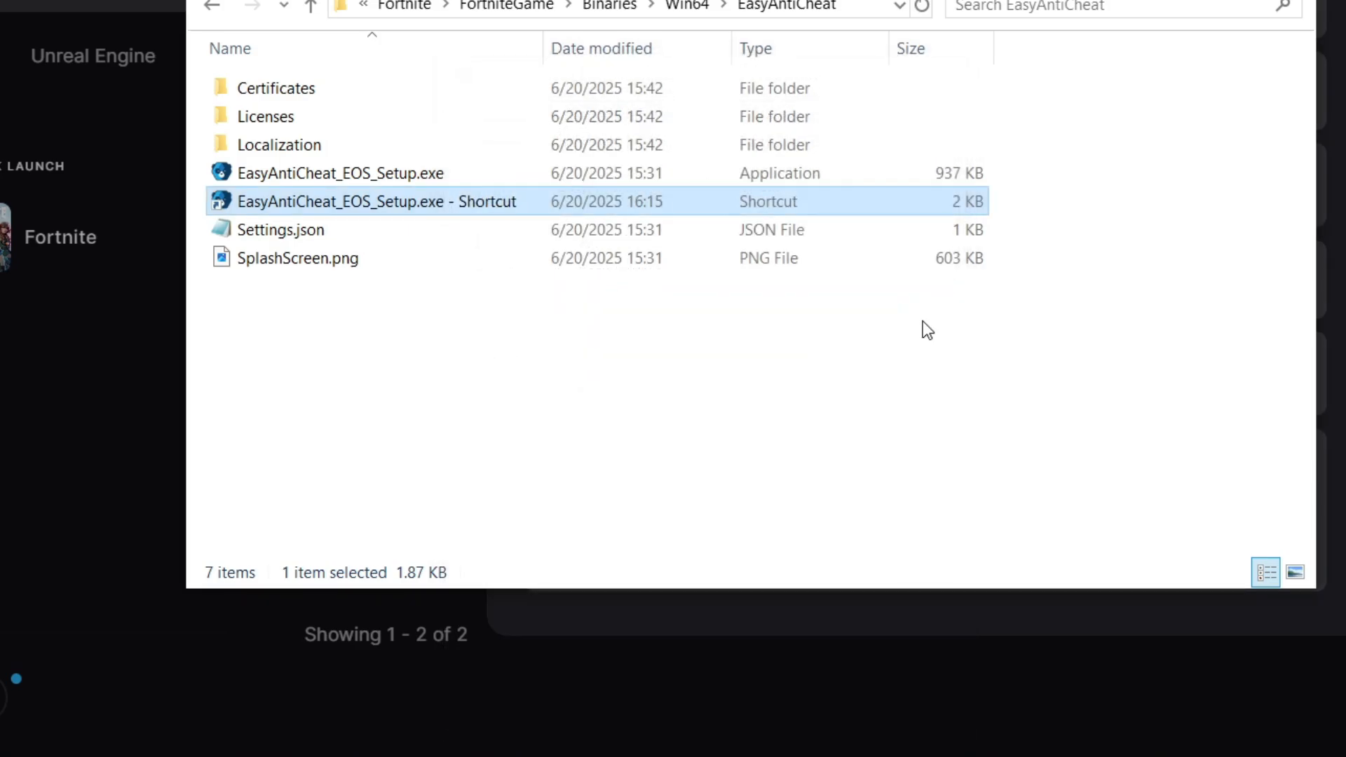
- Run the repair shortcut, then download the new GeForce Game Ready Driver in the NVIDIA app
double_click(375, 201)
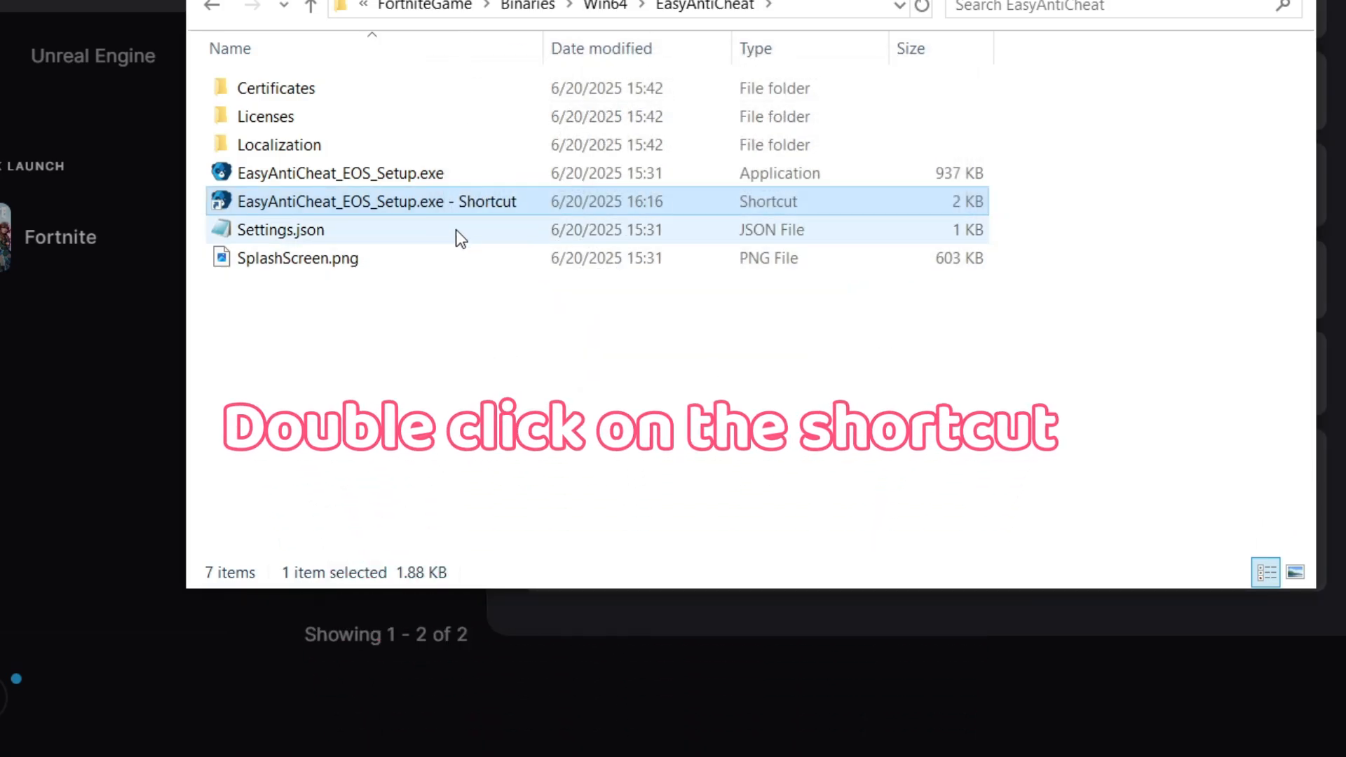
double_click(376, 201)
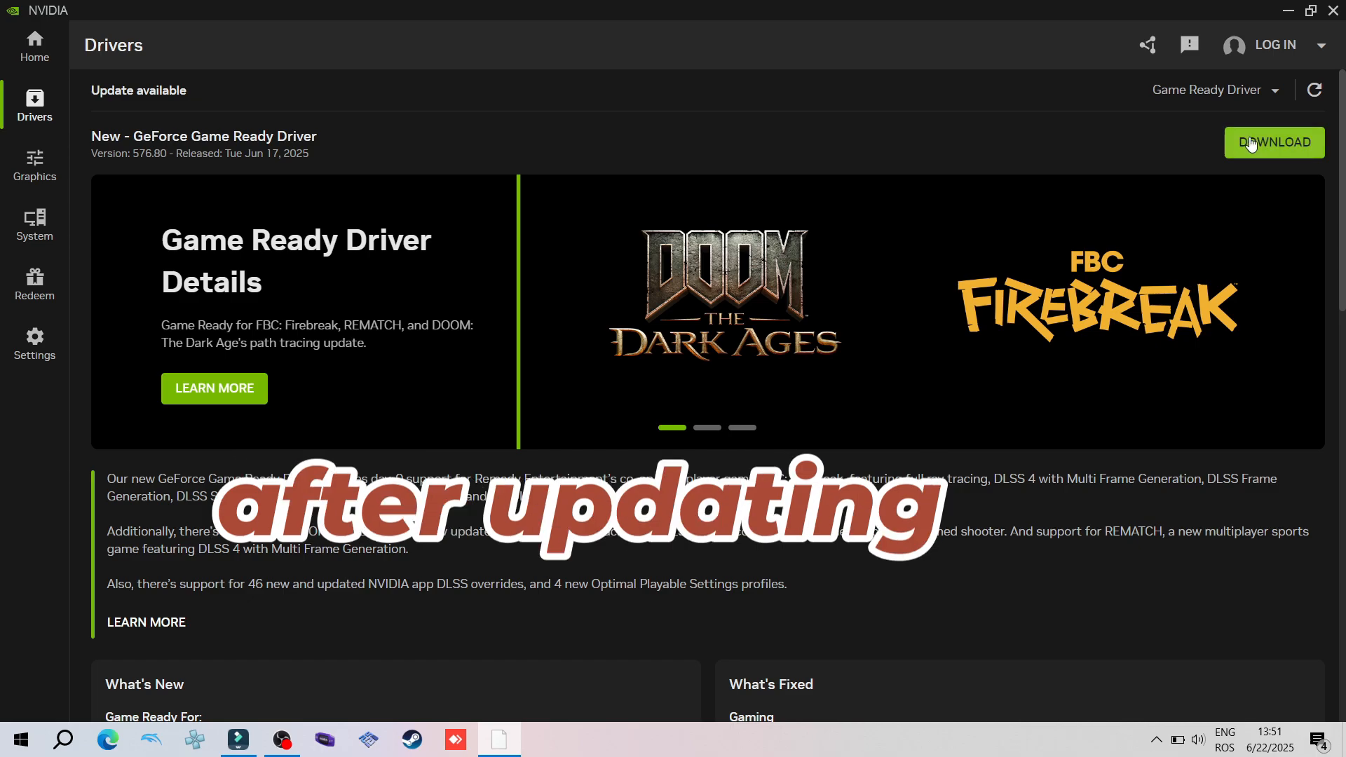
click(1274, 142)
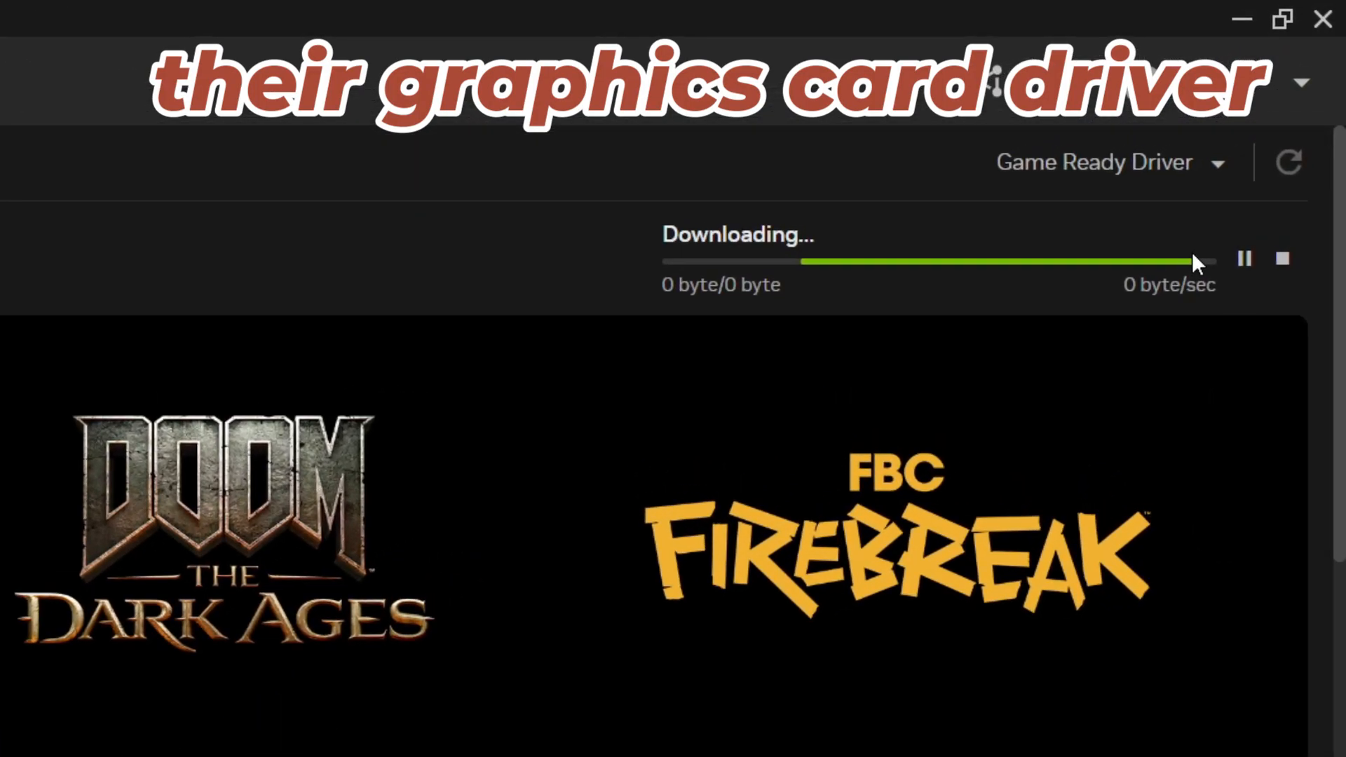